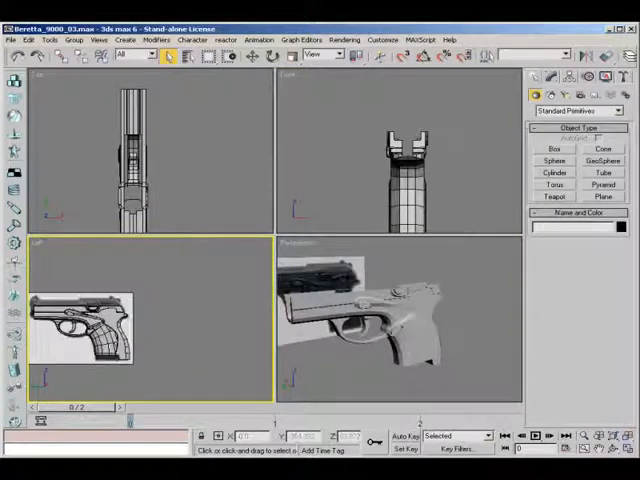
Maximize the Left viewport and create a 281 × 232 reference plane
click(600, 197)
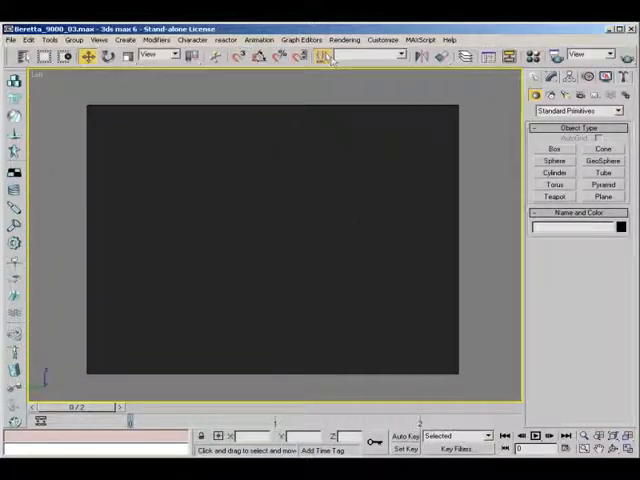
click(324, 57)
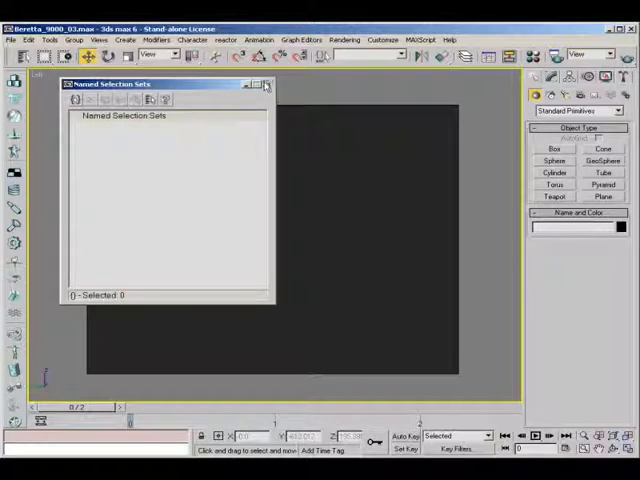
click(264, 84)
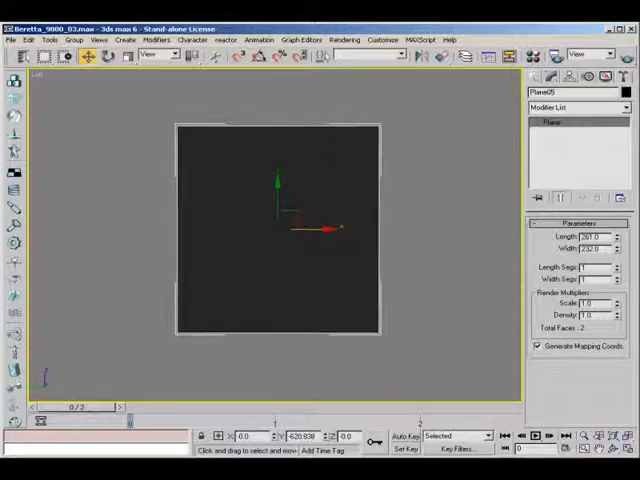
Apply a Bitmap material showing the two-magazine reference photo to the plane
click(516, 56)
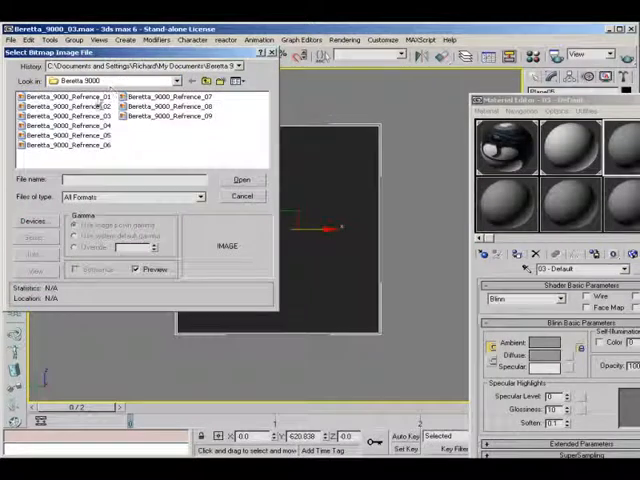
click(241, 179)
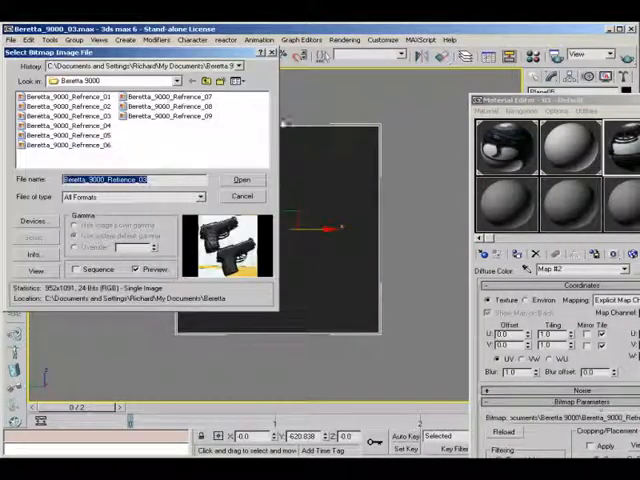
click(70, 97)
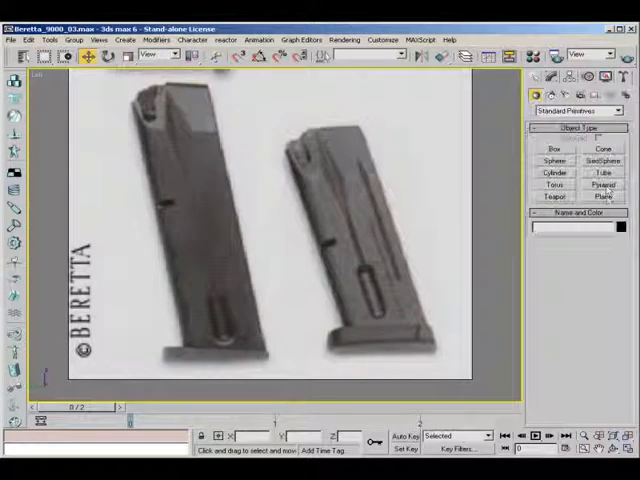
Trace the right magazine outline with an Editable Poly plane and extrude its borders
click(599, 208)
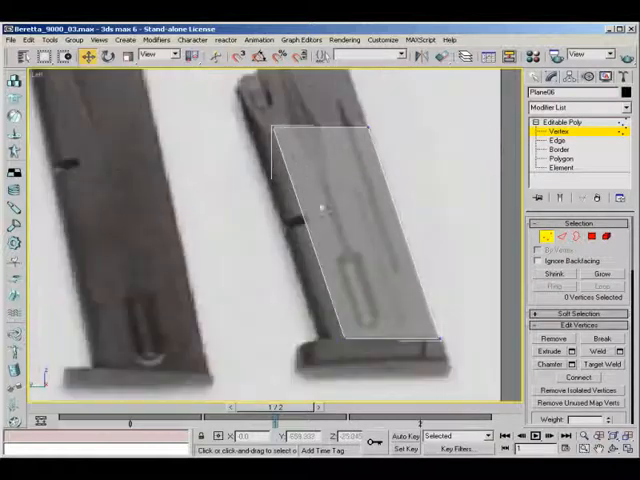
click(567, 140)
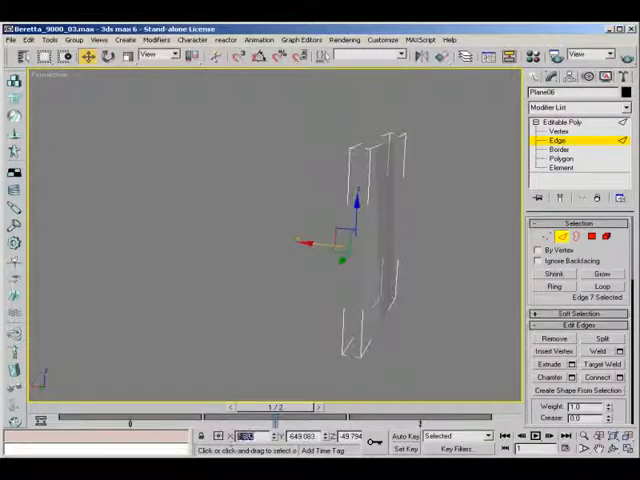
Cap the magazine, add Symmetry, and set up Connect Edges on two edges
click(560, 159)
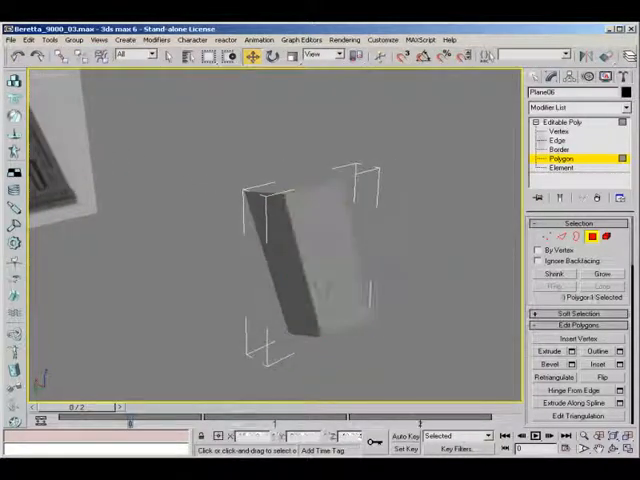
click(554, 140)
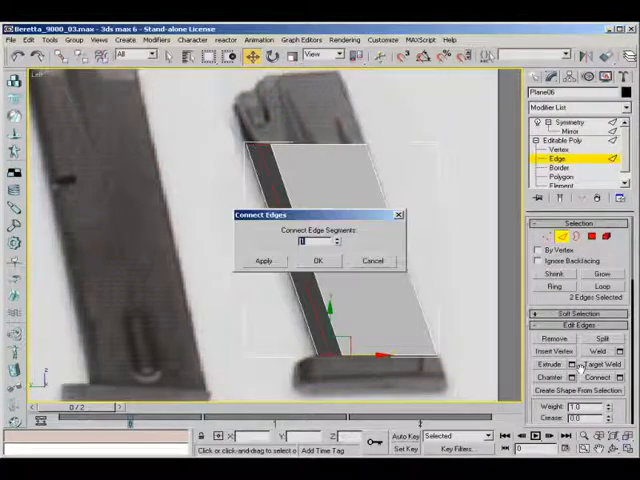
Confirm the connecting edge and mirror Symmetry on Z with Slice and Weld Seam
click(317, 260)
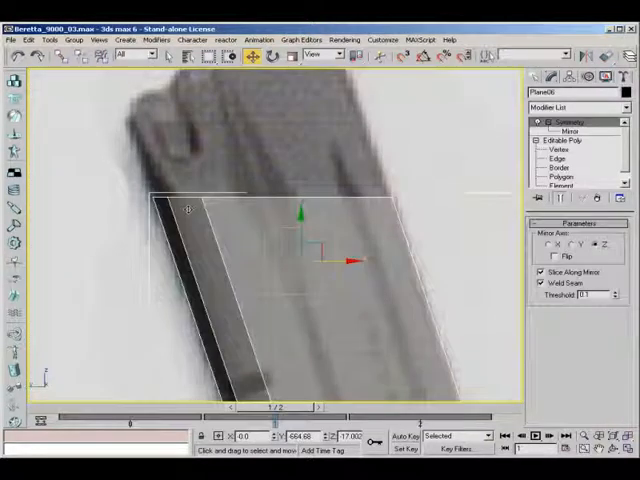
Give Plane06 a Z-axis Symmetry modifier with Slice Along Mirror and Weld Seam
click(557, 158)
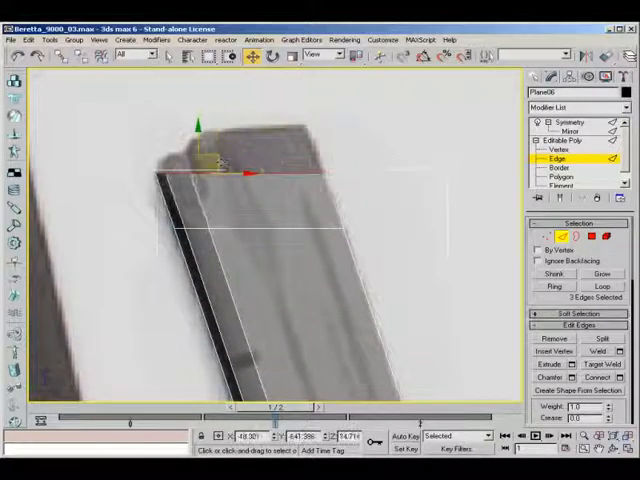
click(557, 148)
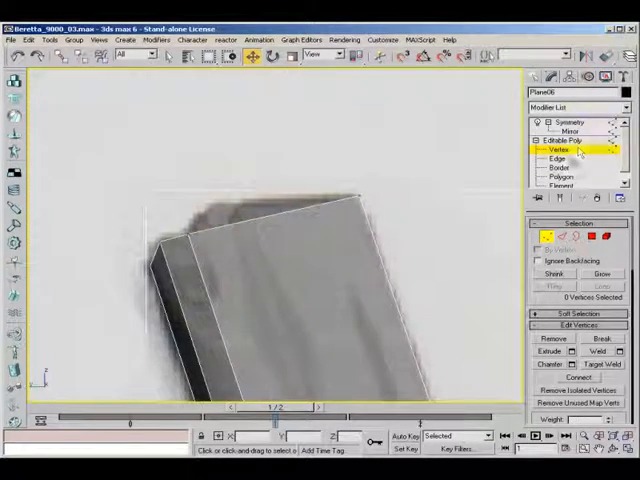
click(548, 160)
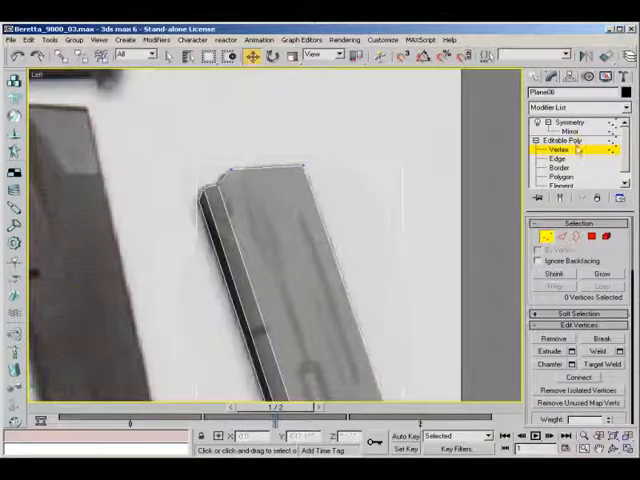
click(563, 120)
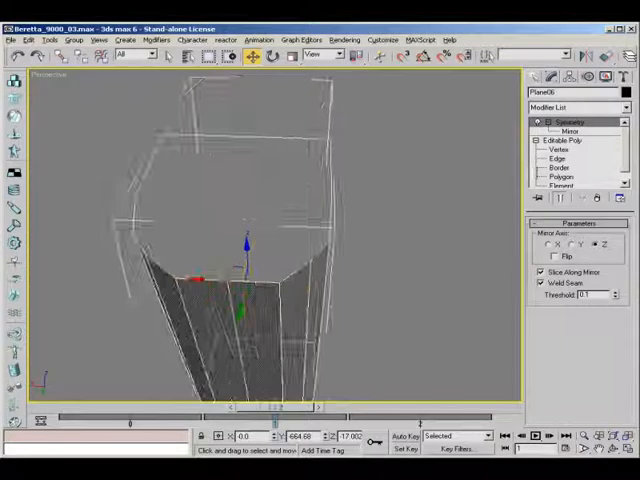
click(553, 158)
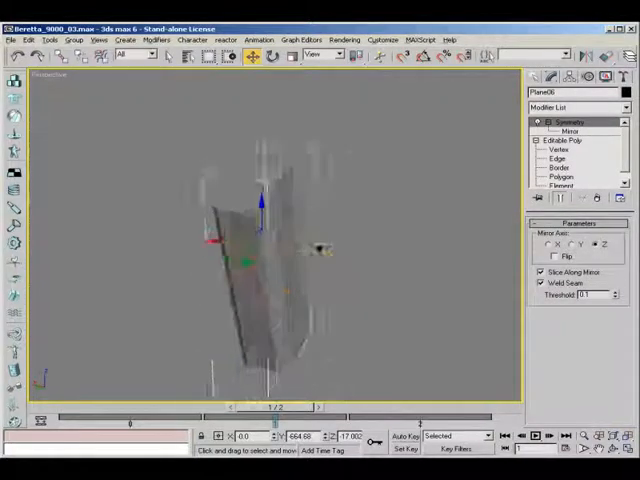
click(558, 159)
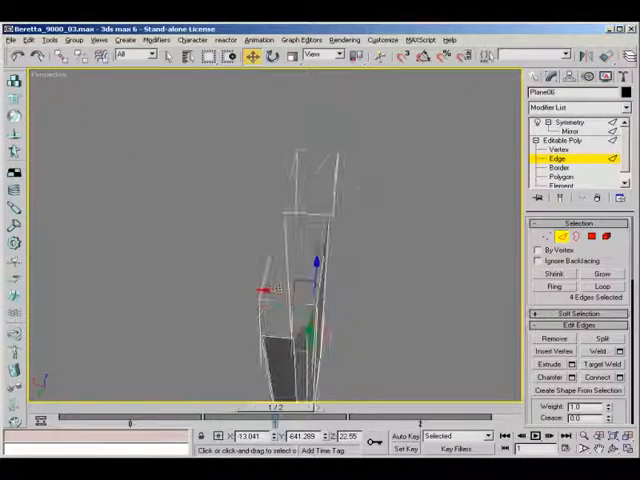
Edit the grip piece's top edges into a closed block, then return to Symmetry
click(557, 148)
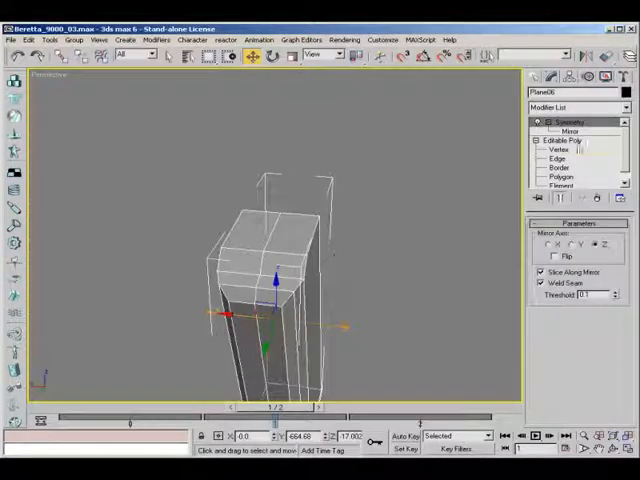
Weld the two overlapping grip vertices, reducing the count from 18 to 17
click(556, 148)
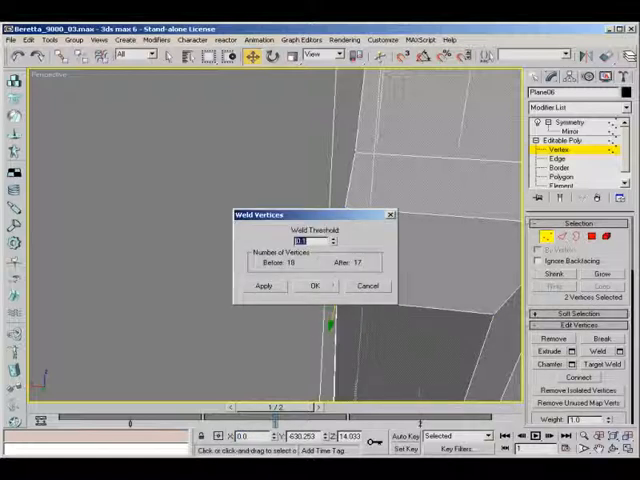
click(315, 285)
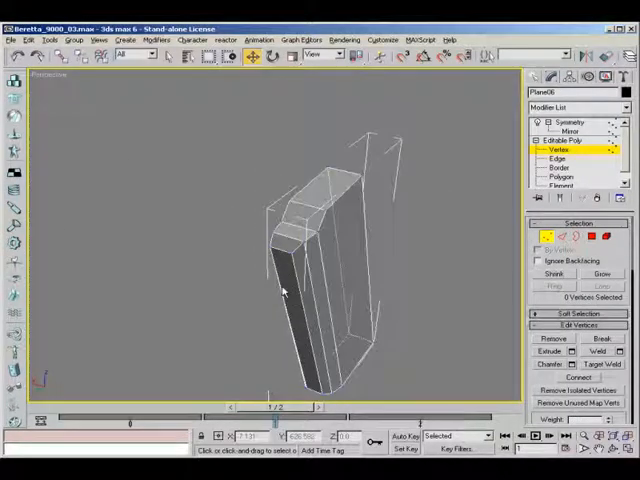
drag(290, 290, 270, 320)
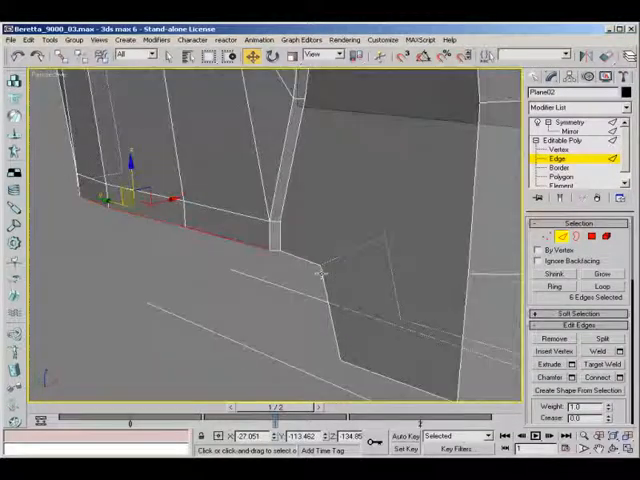
Select Plane02's bottom edges near the grip and switch to Polygon mode
drag(320, 280, 285, 287)
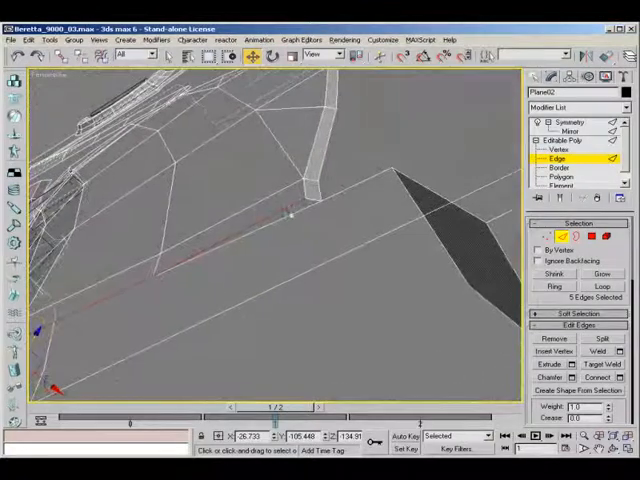
click(557, 178)
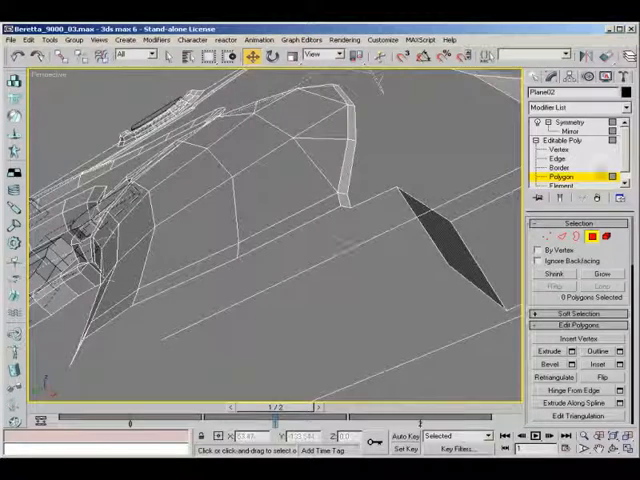
Select the bottom strip of frame faces and Shift-drag them down to clone
click(548, 158)
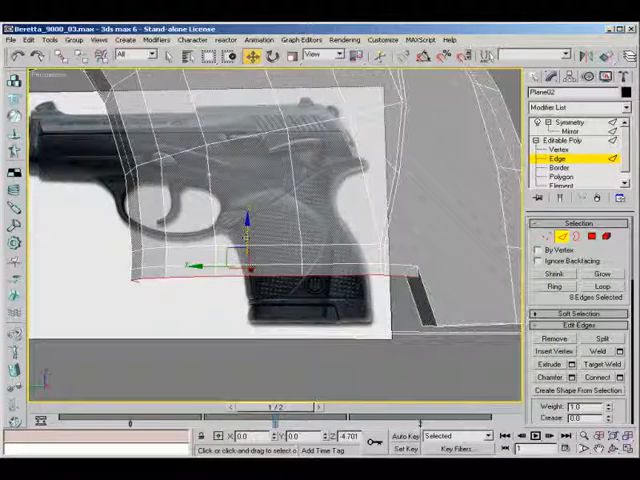
click(555, 184)
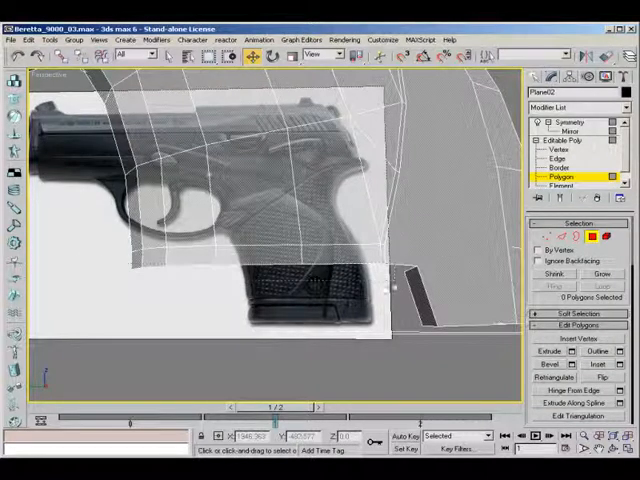
click(165, 255)
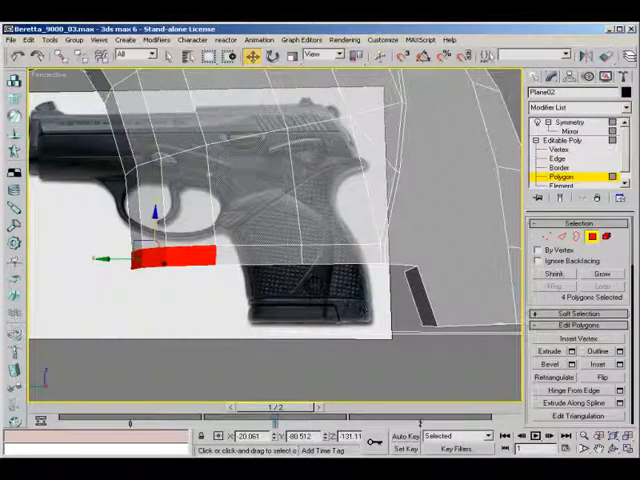
click(563, 159)
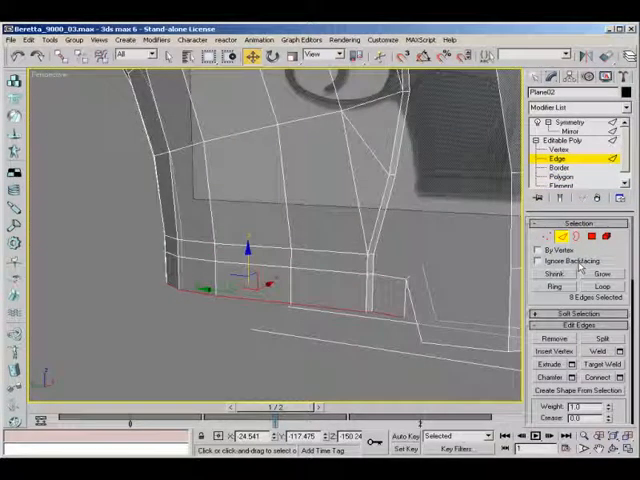
click(558, 177)
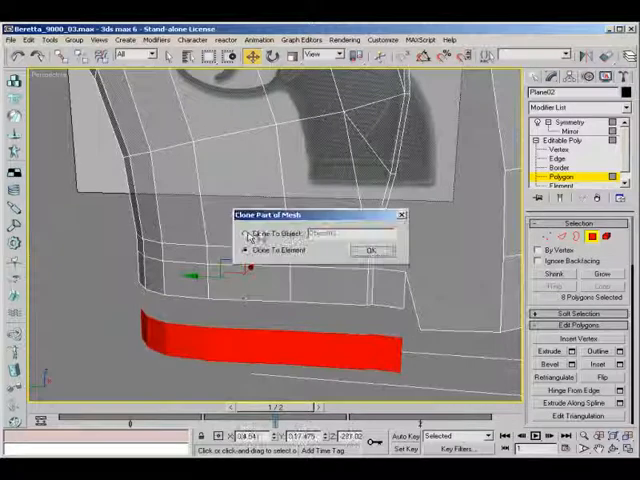
Detach the copied faces as their own object, then select the magazine (Plane06)
click(371, 249)
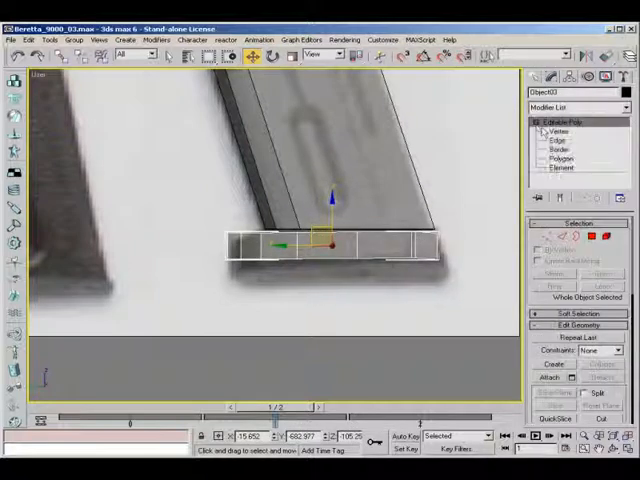
click(552, 131)
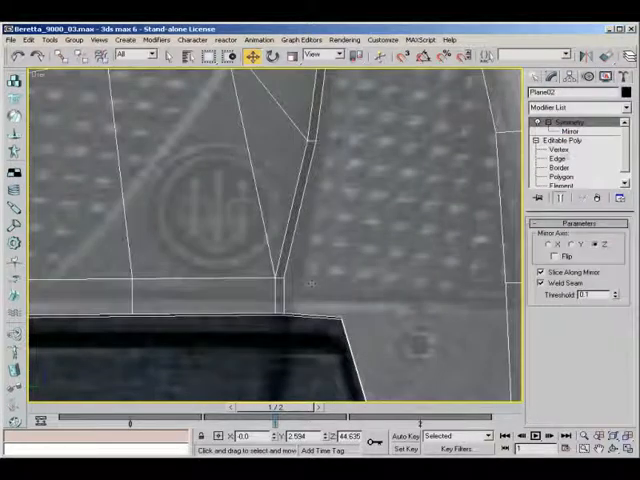
click(555, 148)
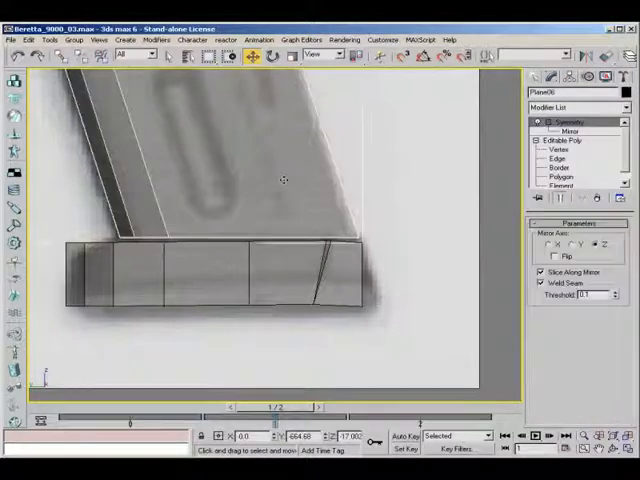
Enter the magazine's Editable Poly at Vertex sub-object level
click(565, 140)
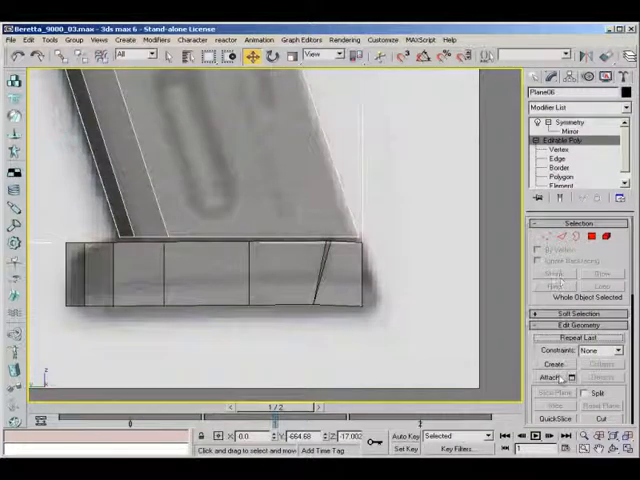
click(551, 148)
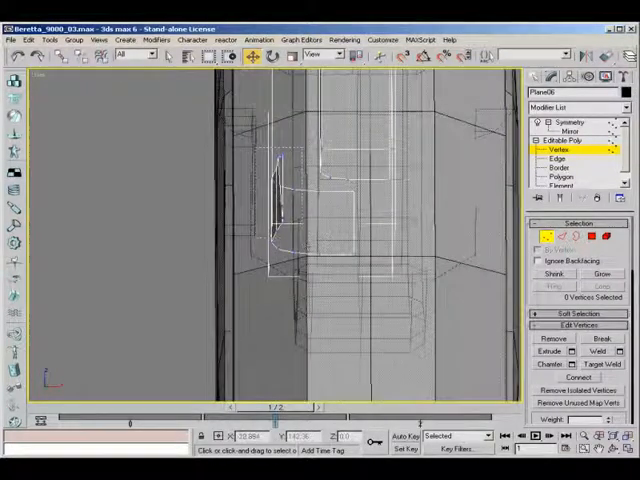
Box-select a group of magazine vertices and move them to follow the grip outline
drag(270, 160, 320, 230)
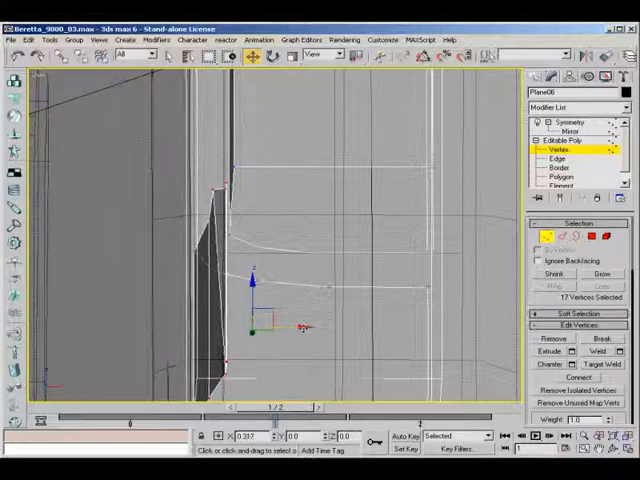
drag(252, 330, 295, 330)
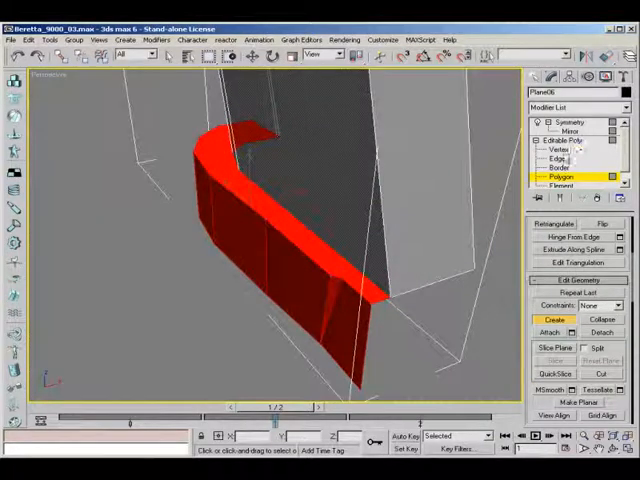
Return to Vertex level and select corner vertices along the magazine edge
click(549, 148)
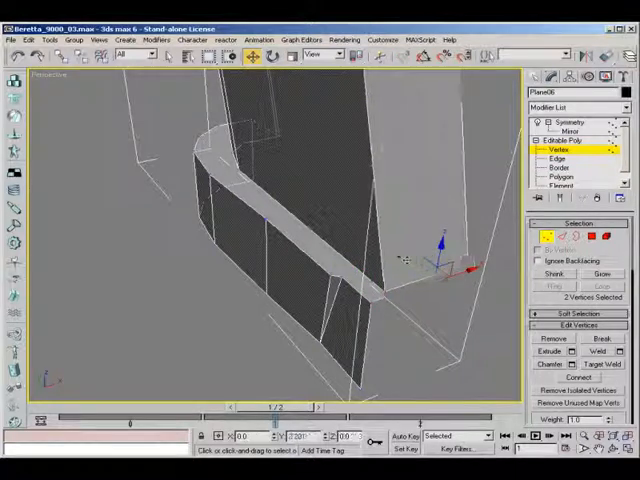
click(559, 158)
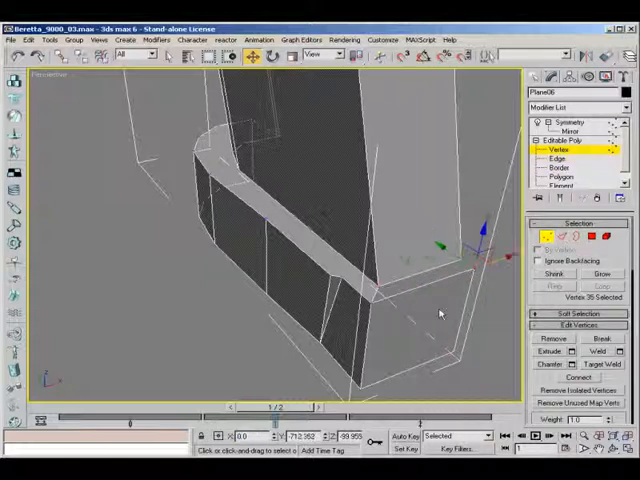
click(560, 178)
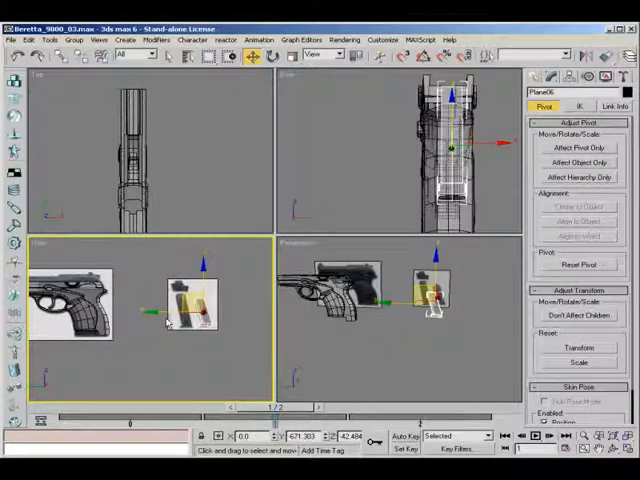
mouse_move(150, 333)
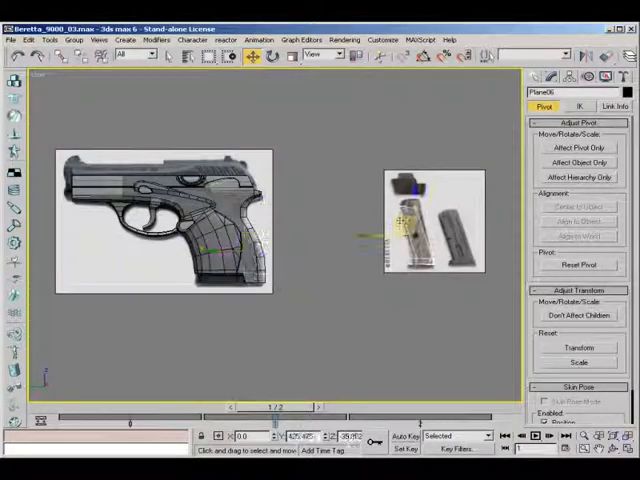
Maximize the Left viewport to position the magazine in the grip
click(11, 38)
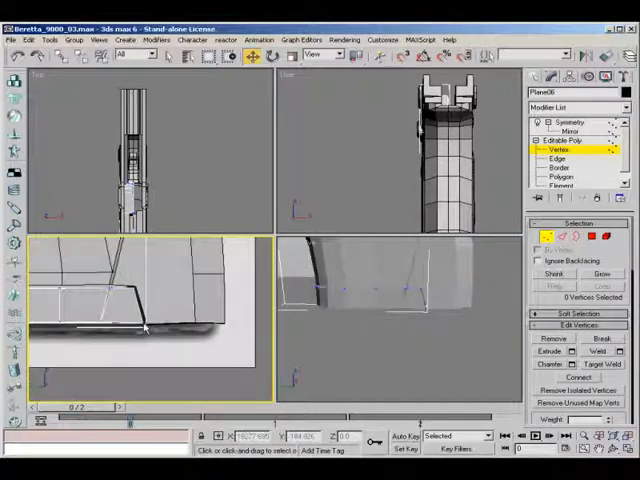
Select the vertices at the magazine's base for adjustment
click(563, 123)
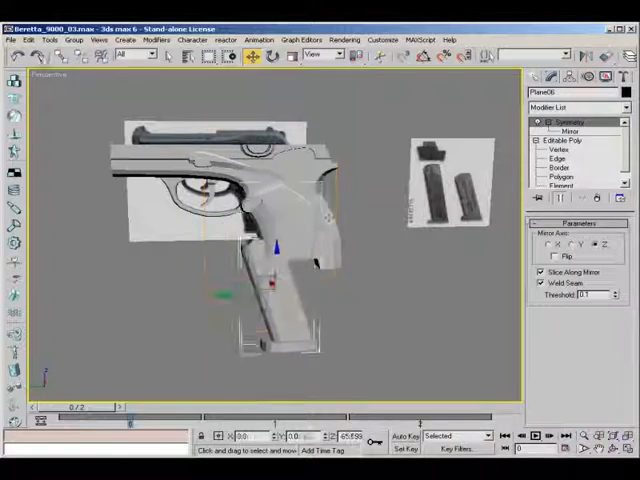
Open the File menu to save the pistol scene
click(13, 39)
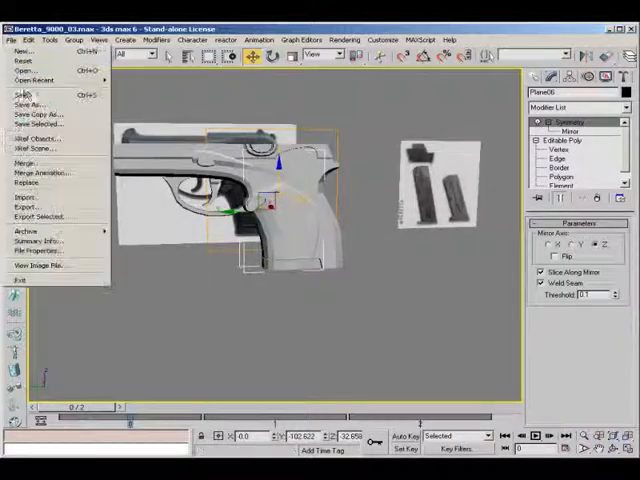